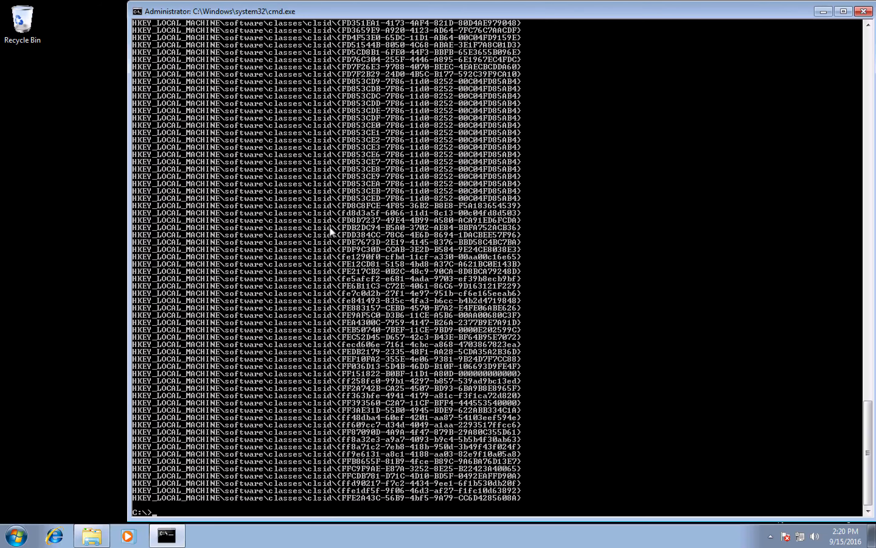
Query hkcu and hklm software\classes\clsid, then the {FFE2A43C-56B9-4bf5-9A79-CC6D4285608A} Photo Viewer key
type("reg query hkcu\\software\\classes\\clsid")
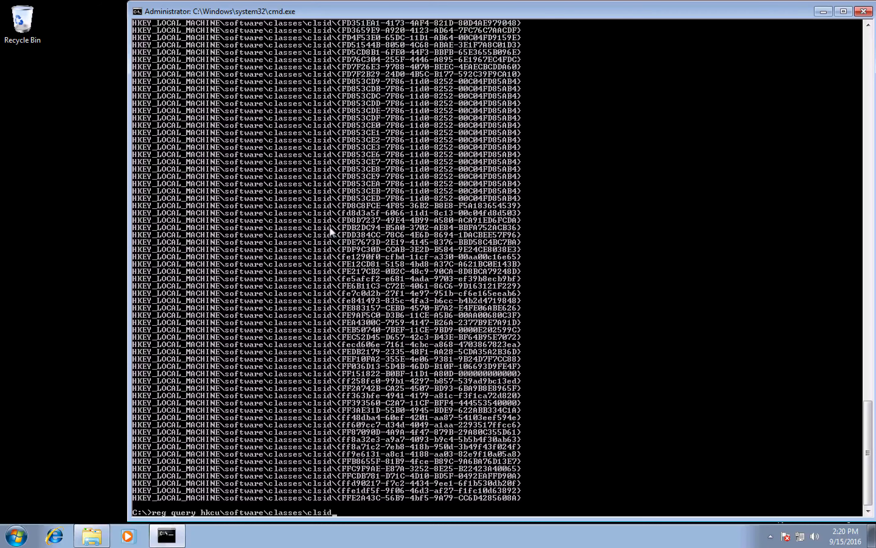
key("enter")
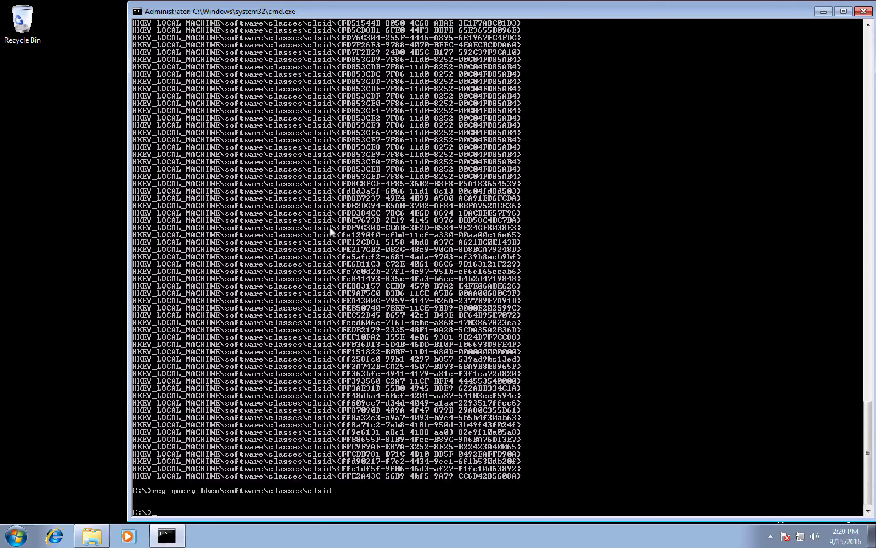
type("reg query hklm\\software\\classes\\clsid")
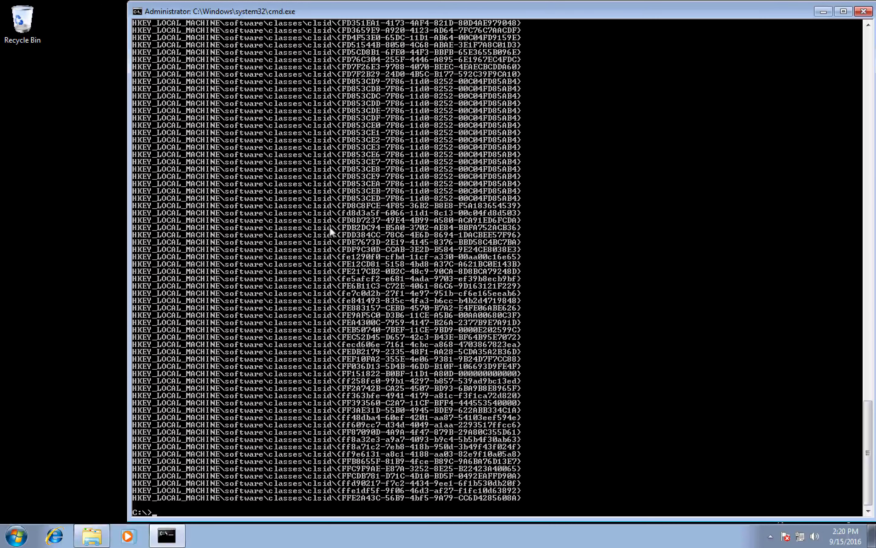
type("reg query hklm\\software\\classes\\clsid\\{FFE2A43C-56B9-4bf5-9A79-CC6D4285608A}")
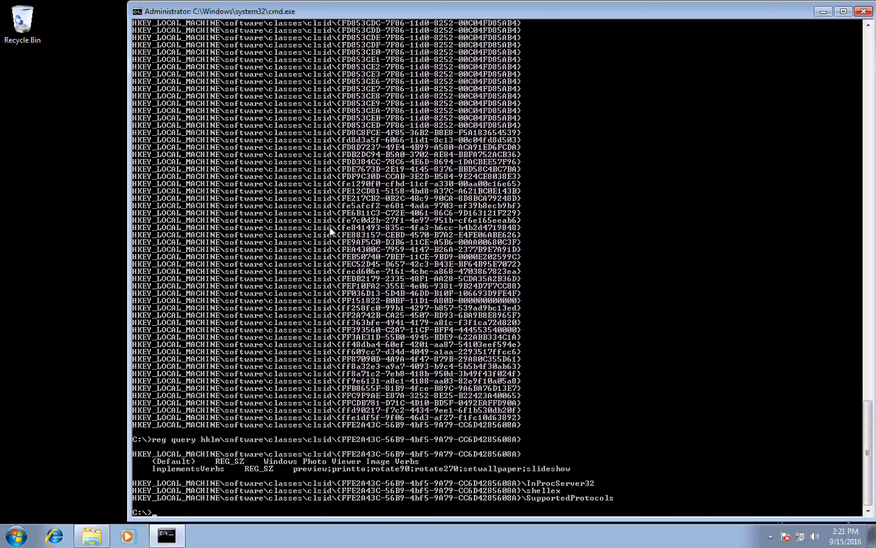
Query the CLSID's InProcServer32, then add an hkcu override with REG_SZ default value C:\calc.dll
type("reg query hklm\\software\\classes\\clsid\\{FFE2A43C-56B9-4bf5-9A79-CC6D4285608A}\\InProcServer32")
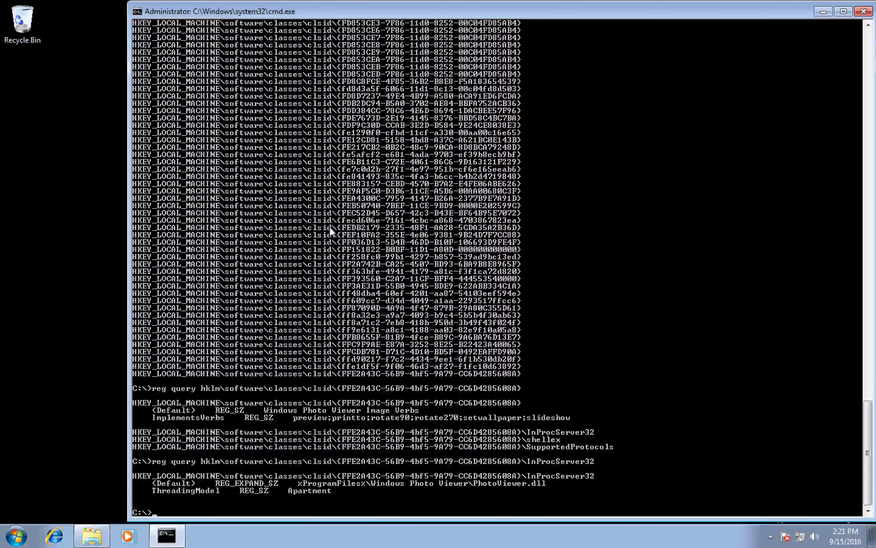
type("reg add hkcu\\software\\classes\\clsid\\{FFE2A43C-56B9-4bf5-9A79-CC6D4285608A}\\InProcServer32 /ve /t REG_SZ /d C:\\calc.dll")
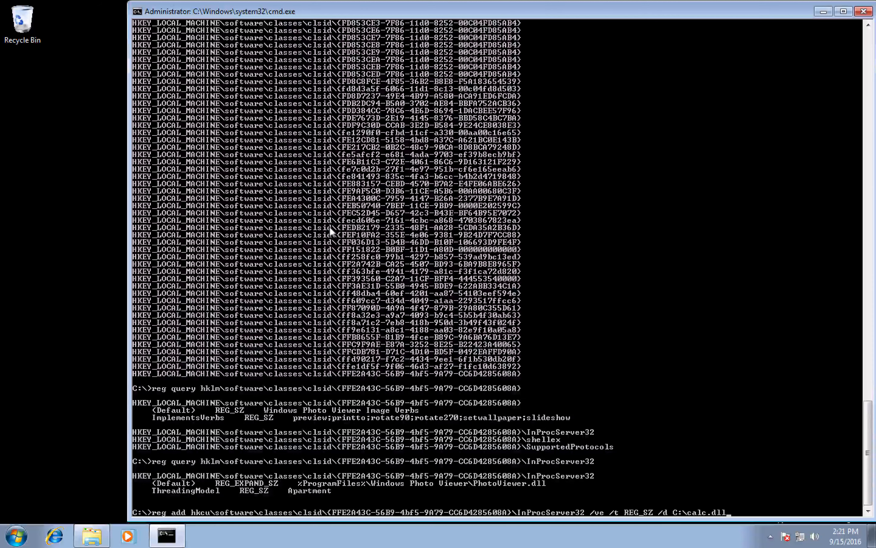
key("enter")
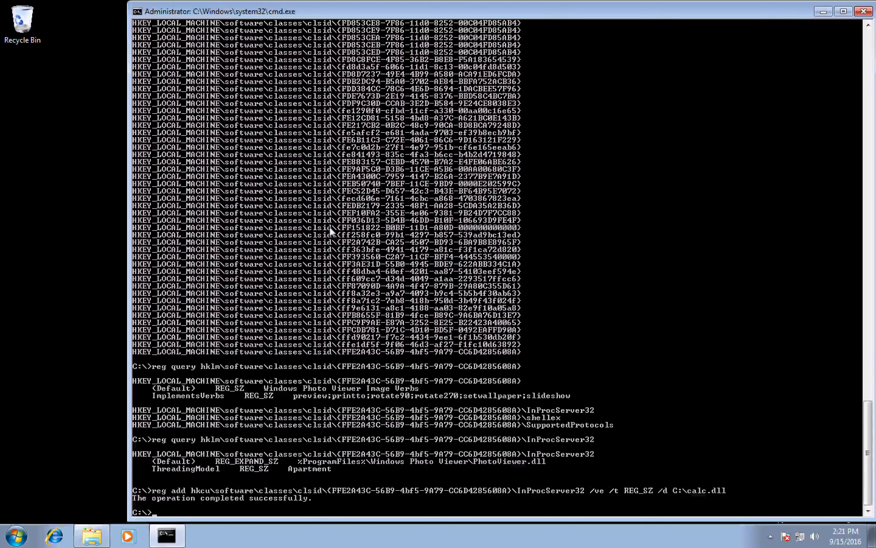
mouse_move(103, 486)
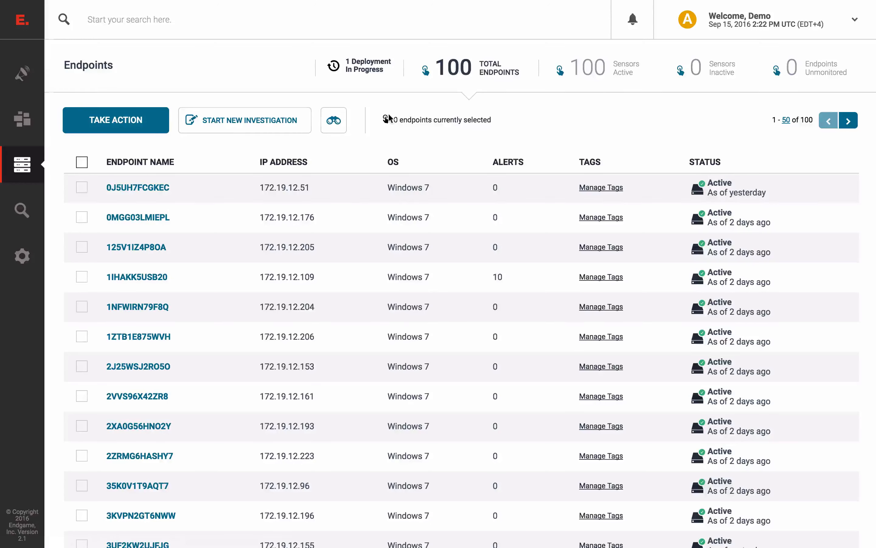
Start a new investigation on all 100 endpoints named comHijack
left_click(82, 162)
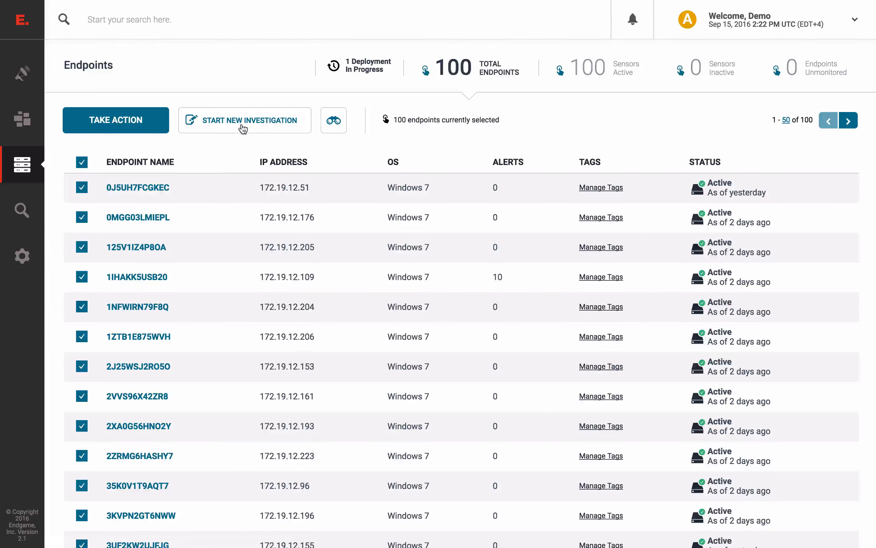
left_click(244, 119)
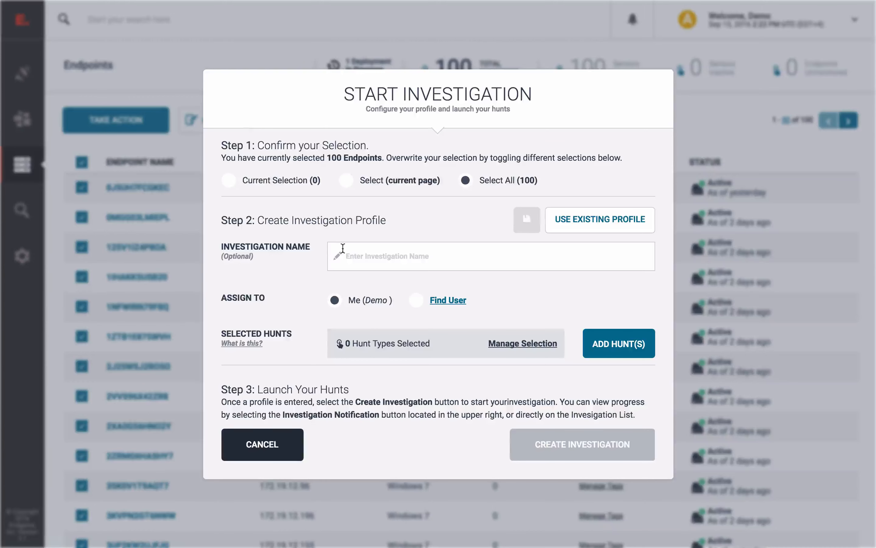
type("com")
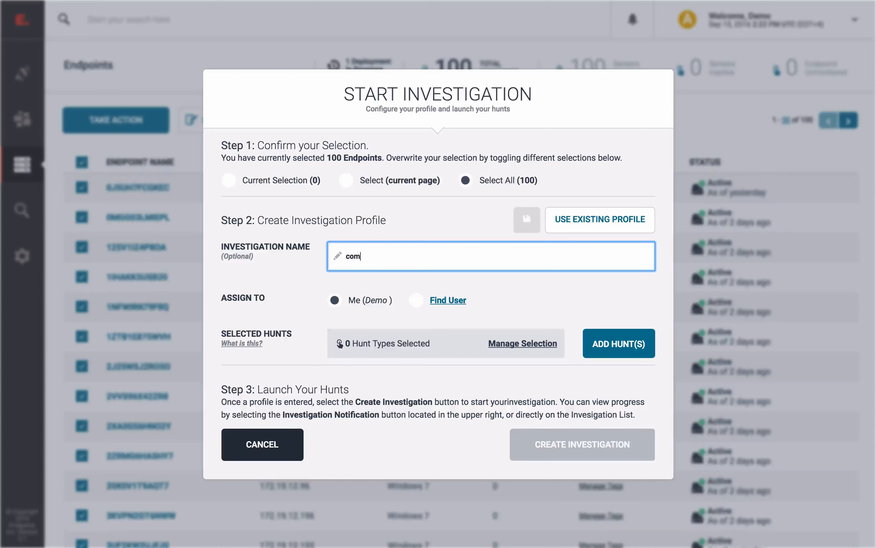
type("Hijack")
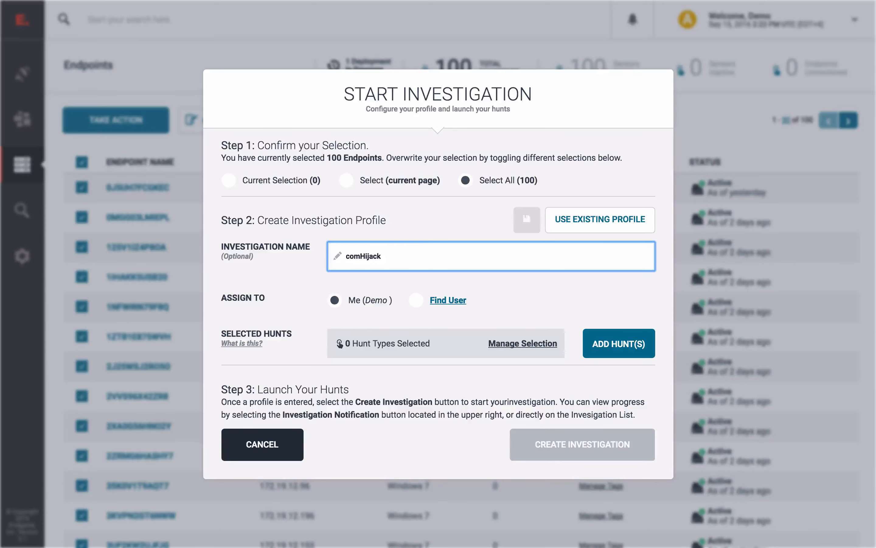
Add a Persistence hunt, create the investigation, and return to the investigations list
left_click(619, 344)
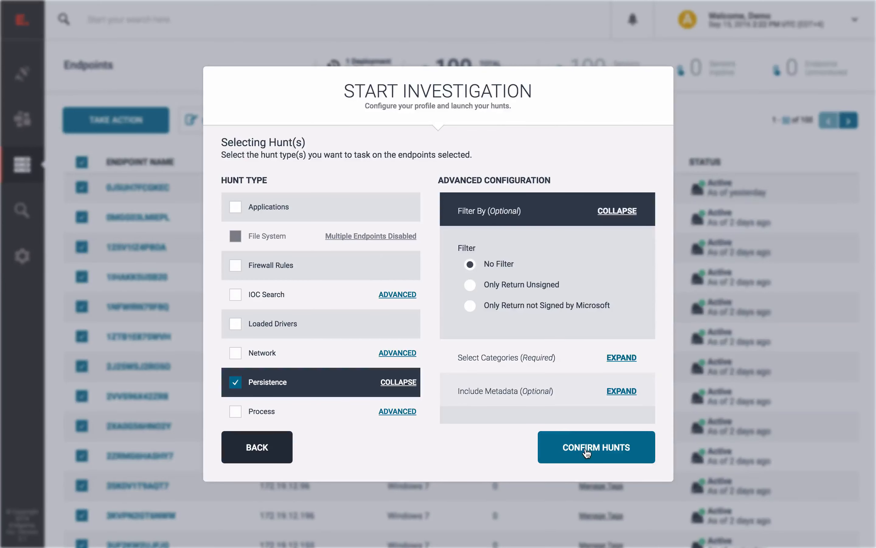
left_click(595, 447)
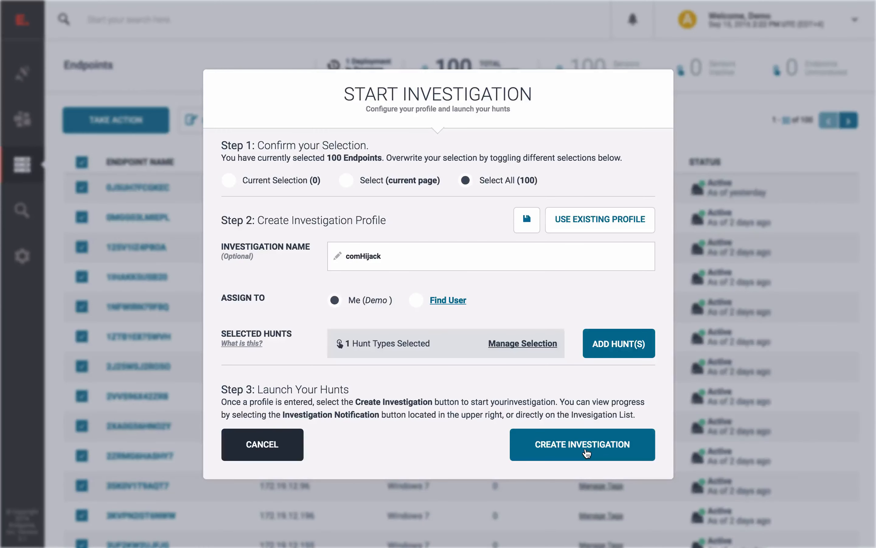
left_click(582, 444)
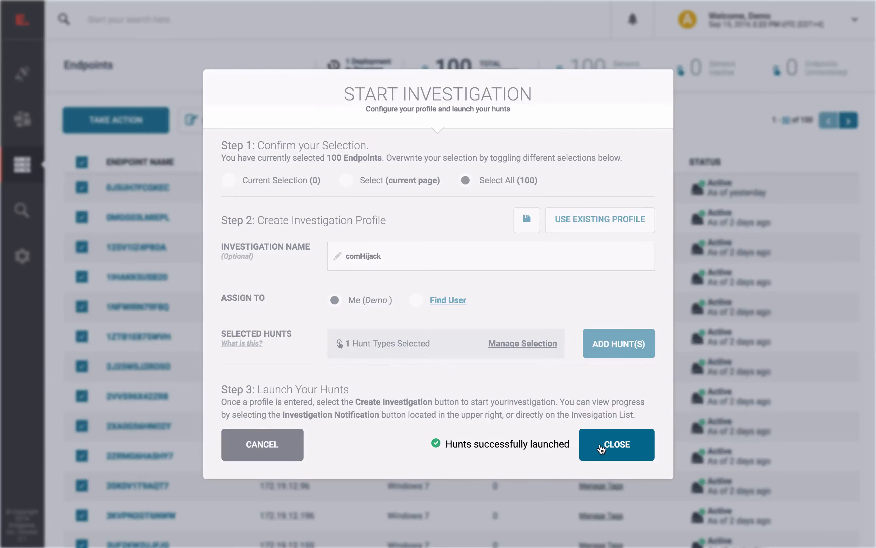
left_click(616, 444)
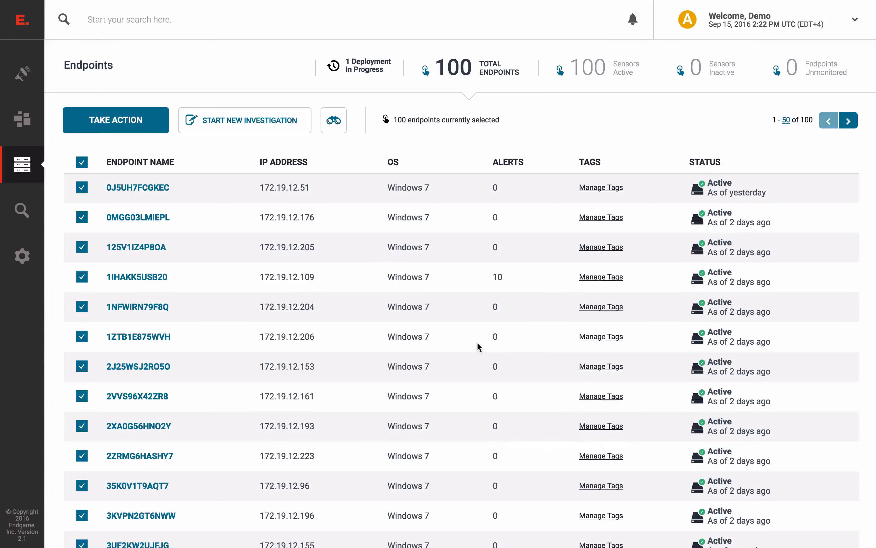
mouse_move(61, 125)
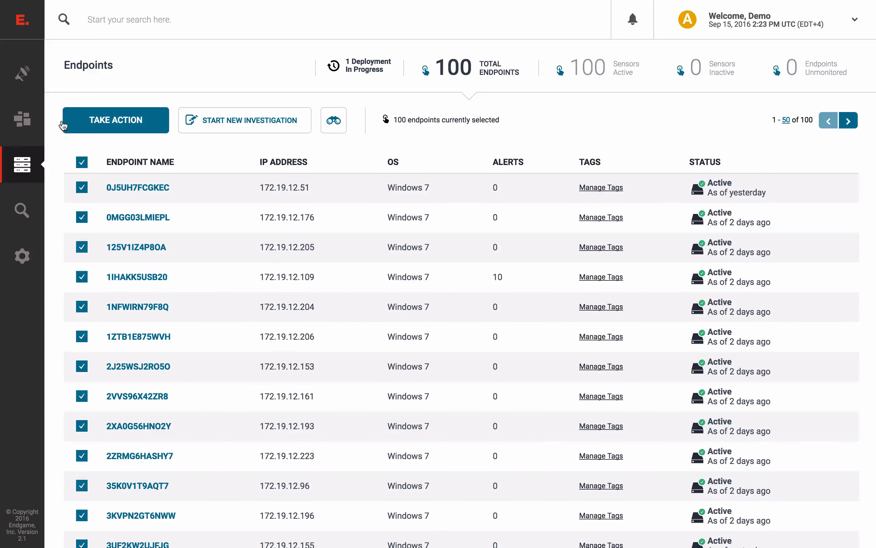
left_click(22, 120)
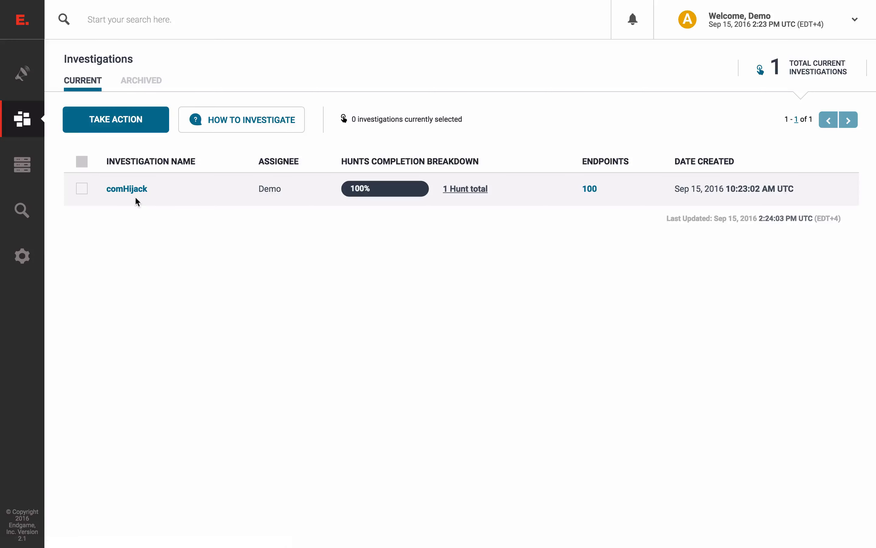
View the comHijack investigation's Hijacking results showing calc.dll on one endpoint
left_click(127, 188)
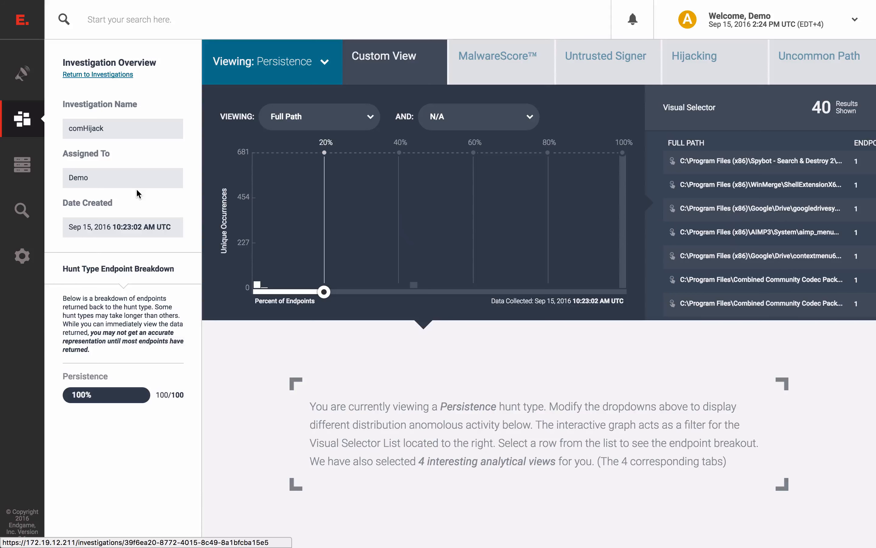
mouse_move(464, 134)
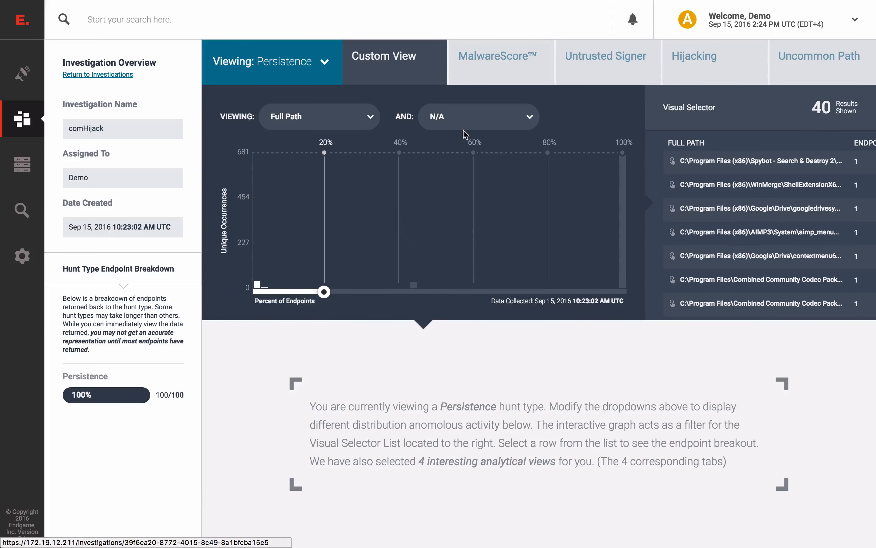
left_click(694, 56)
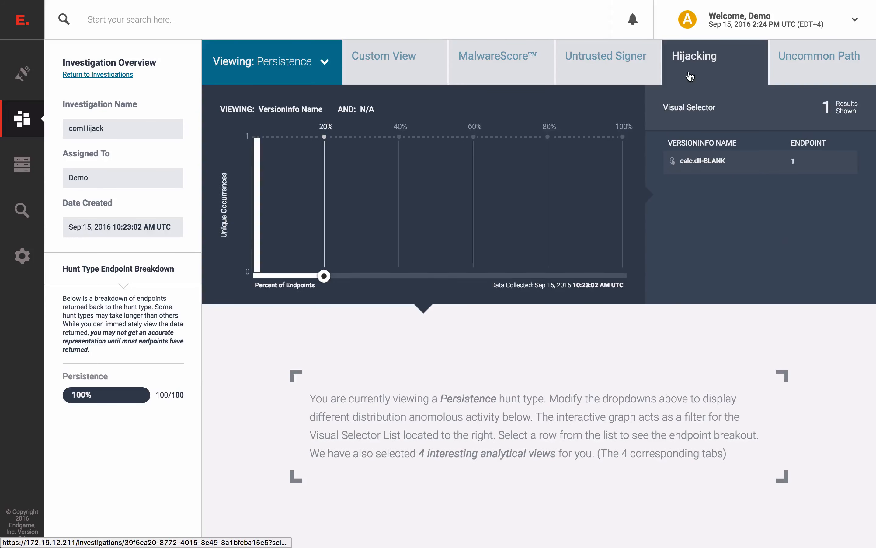